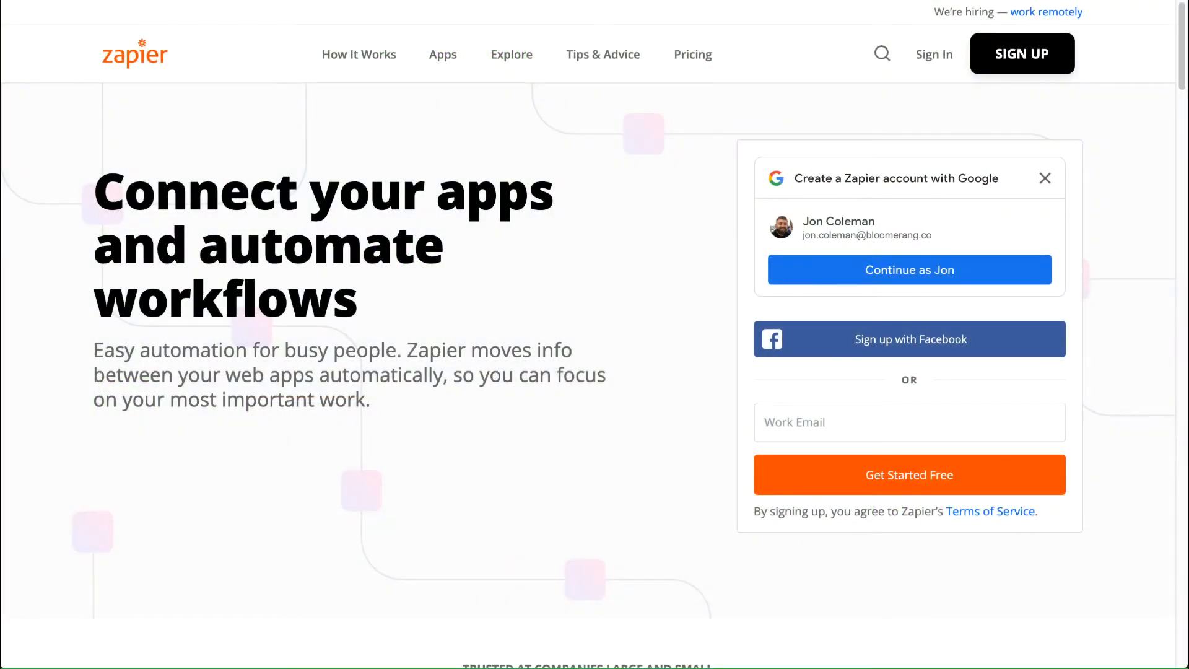
Search Zapier's apps for 'bloomerang' and go to the Bloomerang integrations page
click(881, 54)
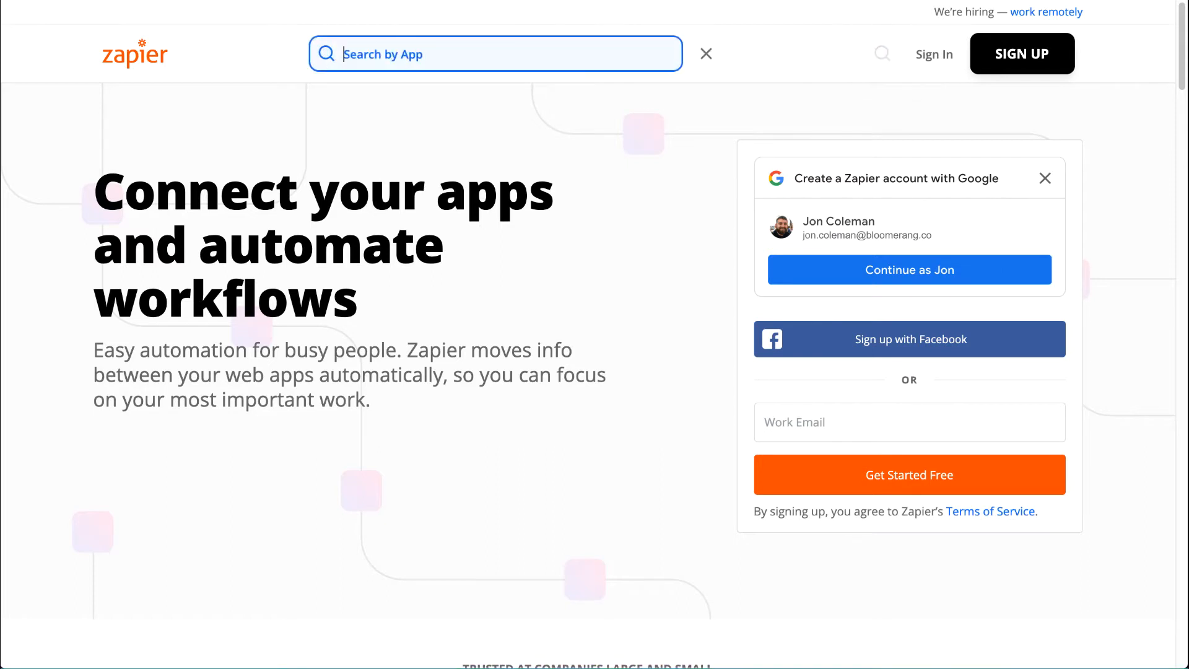
text(bloomerang)
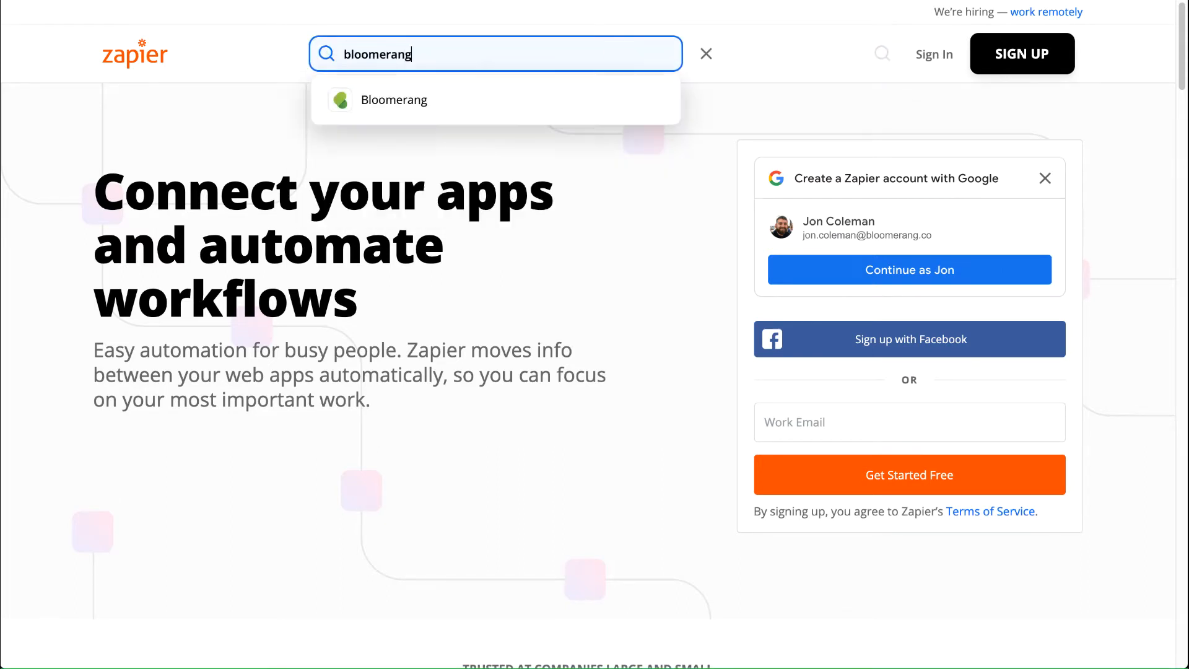
click(394, 99)
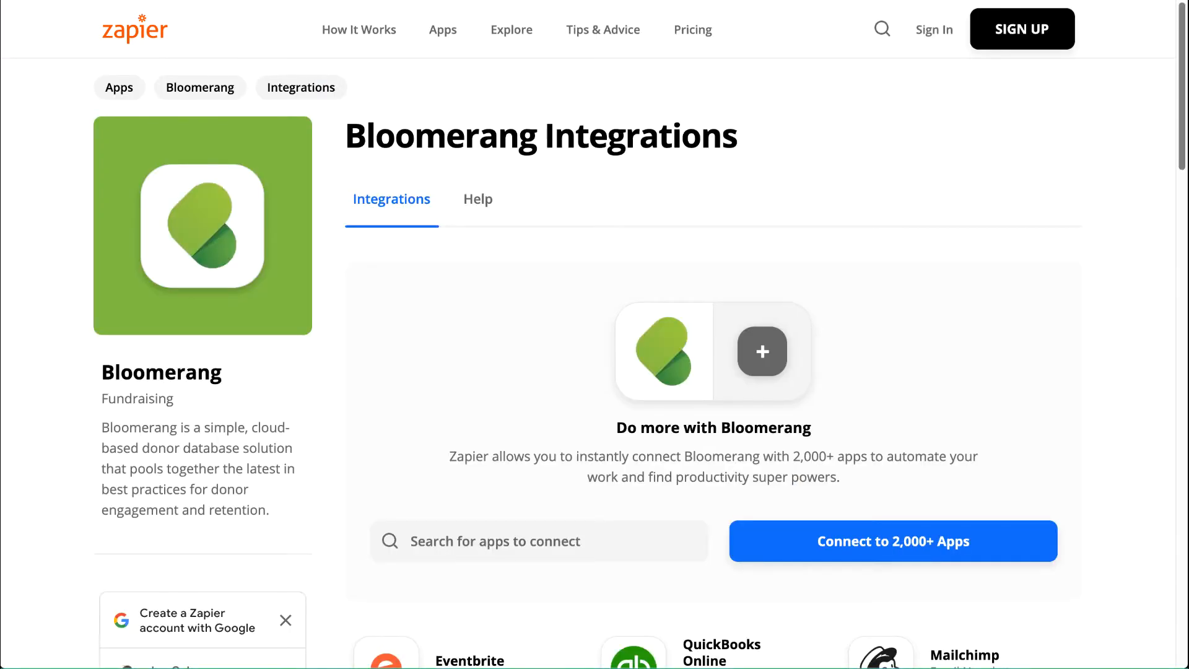
Try the 'Create donations in Bloomerang when new orders are created in Eventbrite' template
scroll(down, 3)
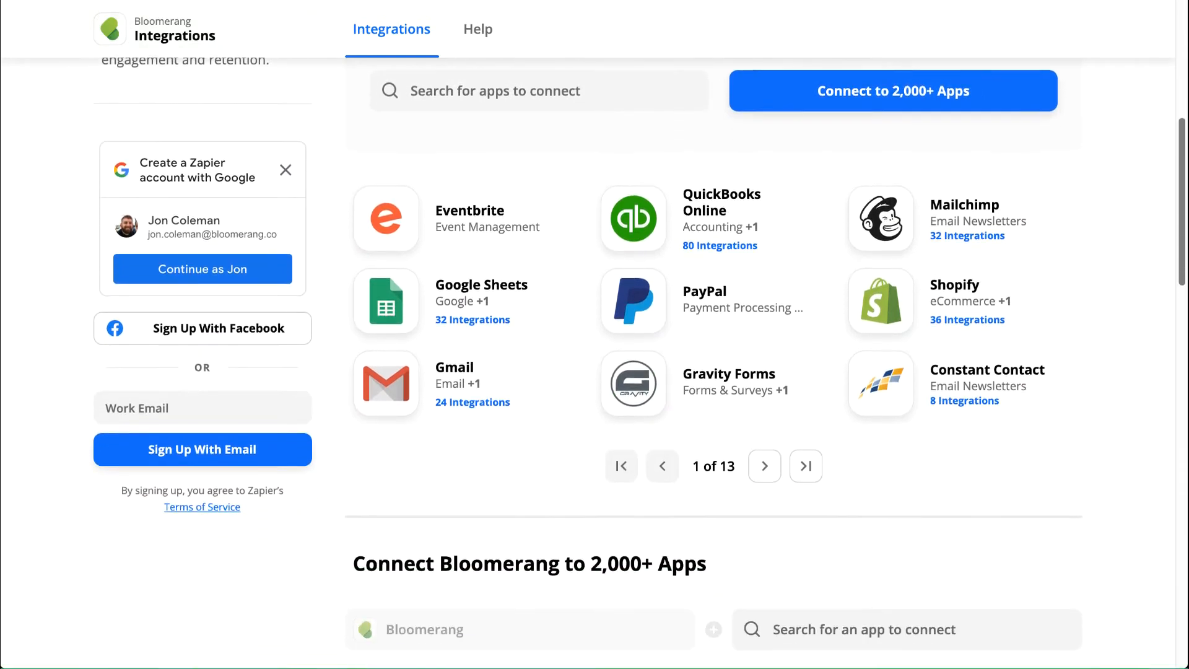
scroll(down, 3)
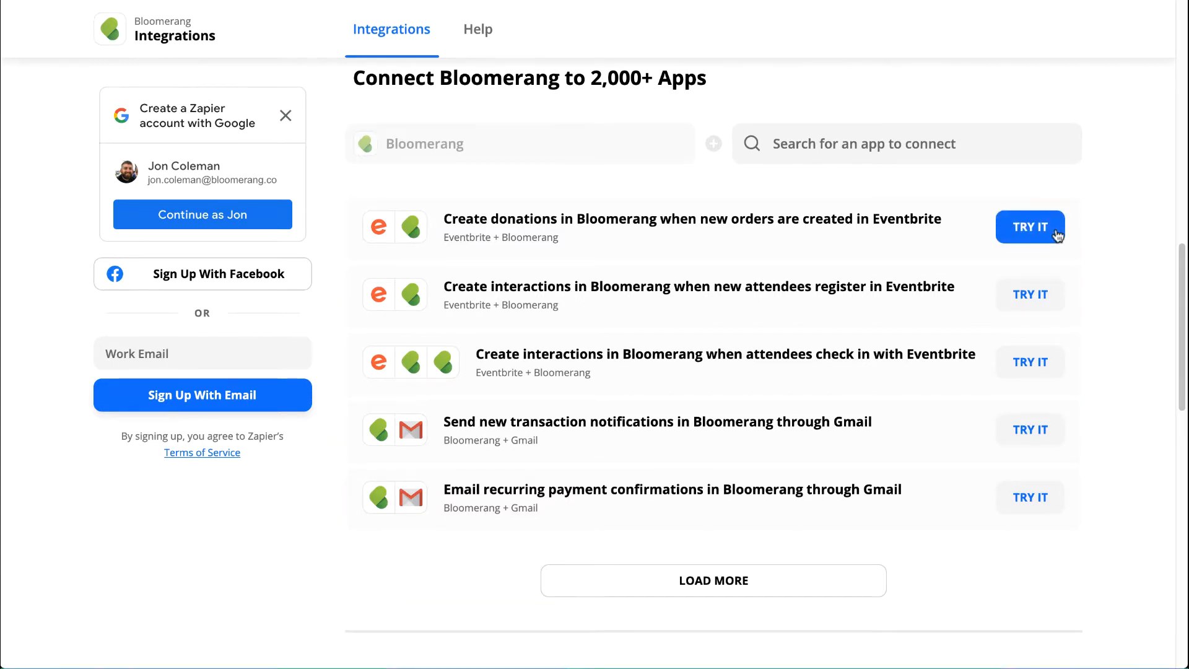
click(1030, 225)
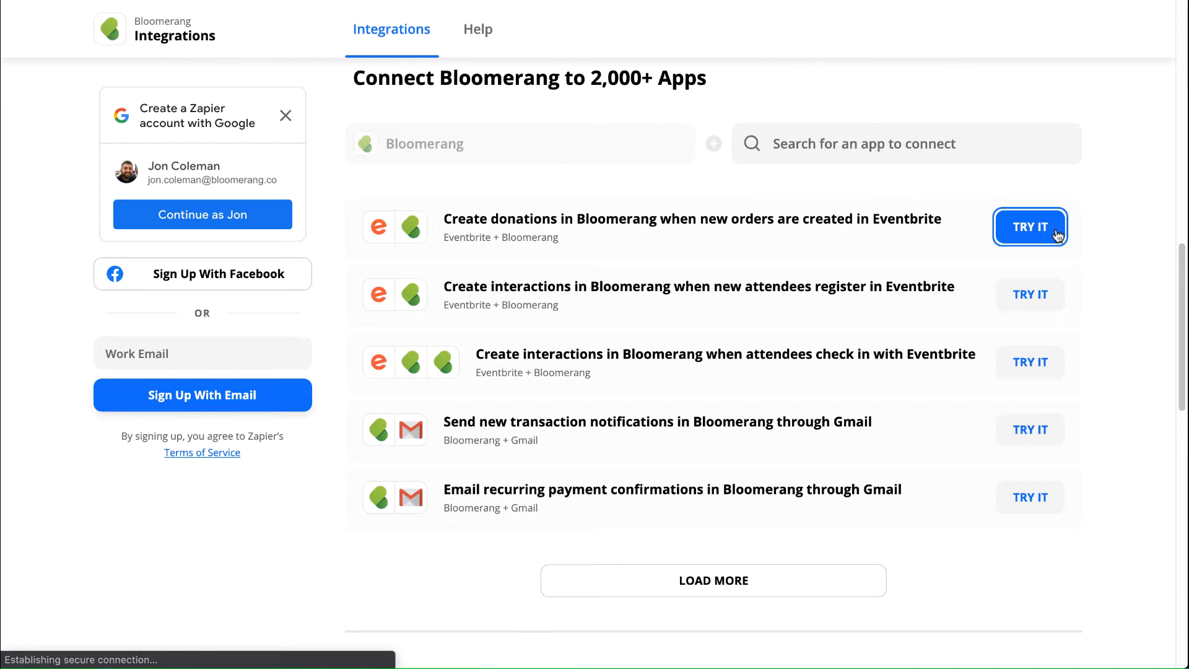
click(1029, 225)
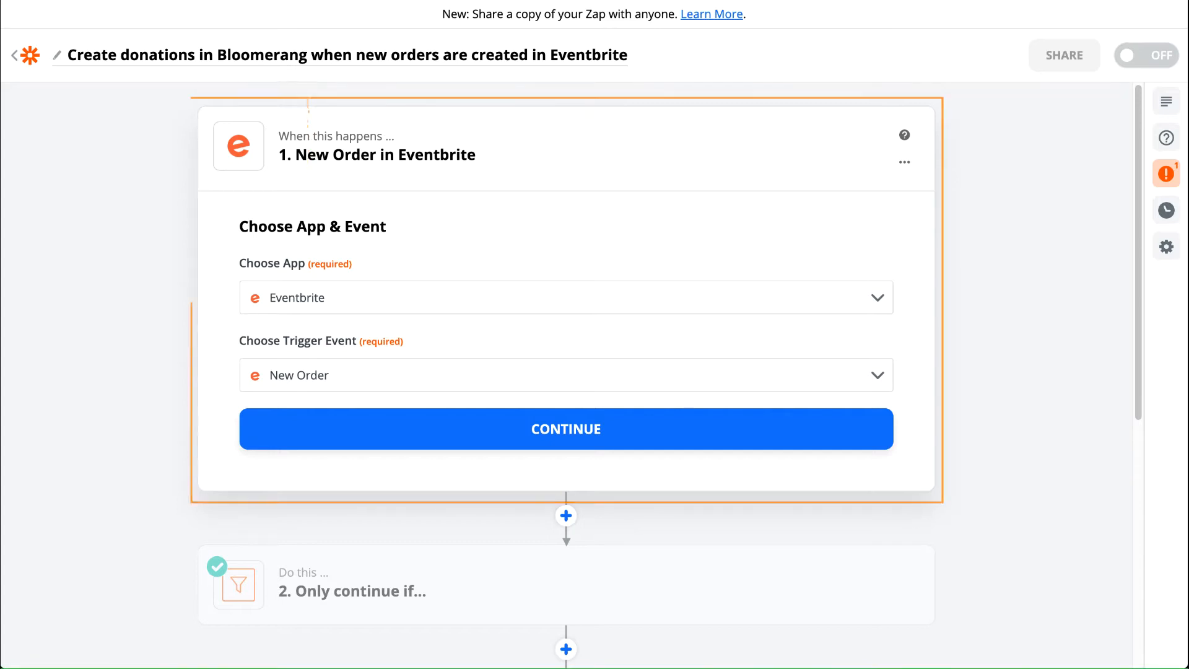
Review the Eventbrite New Order trigger and finish editing the Find or Create Constituent step
scroll(down, 3)
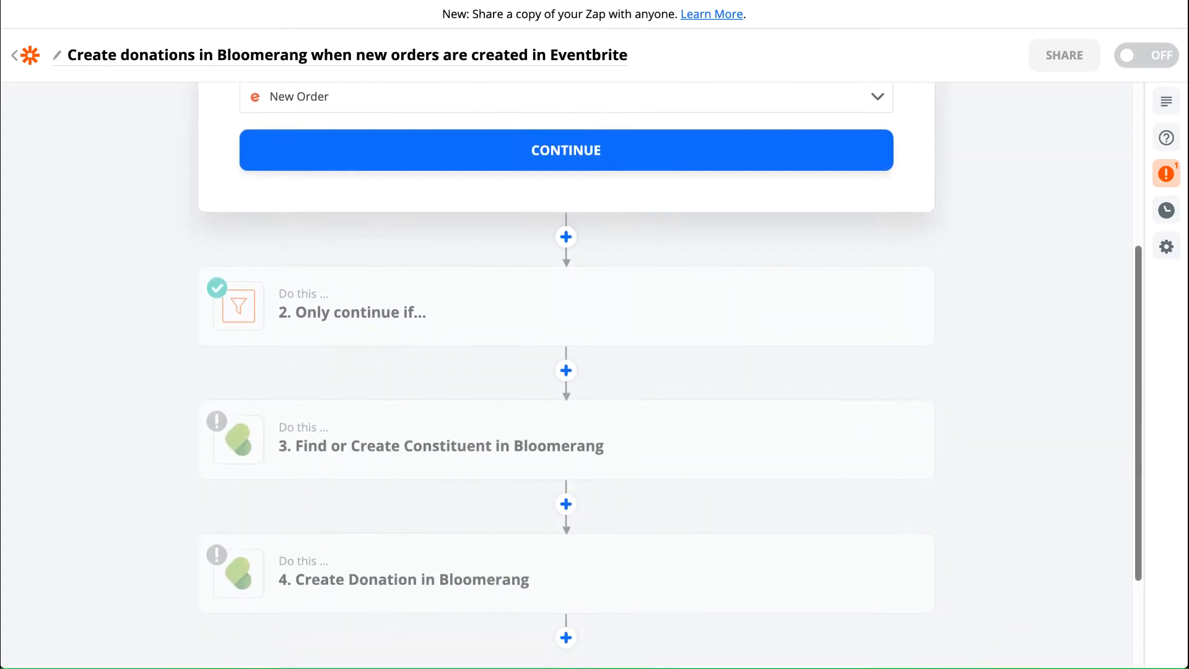
scroll(down, 3)
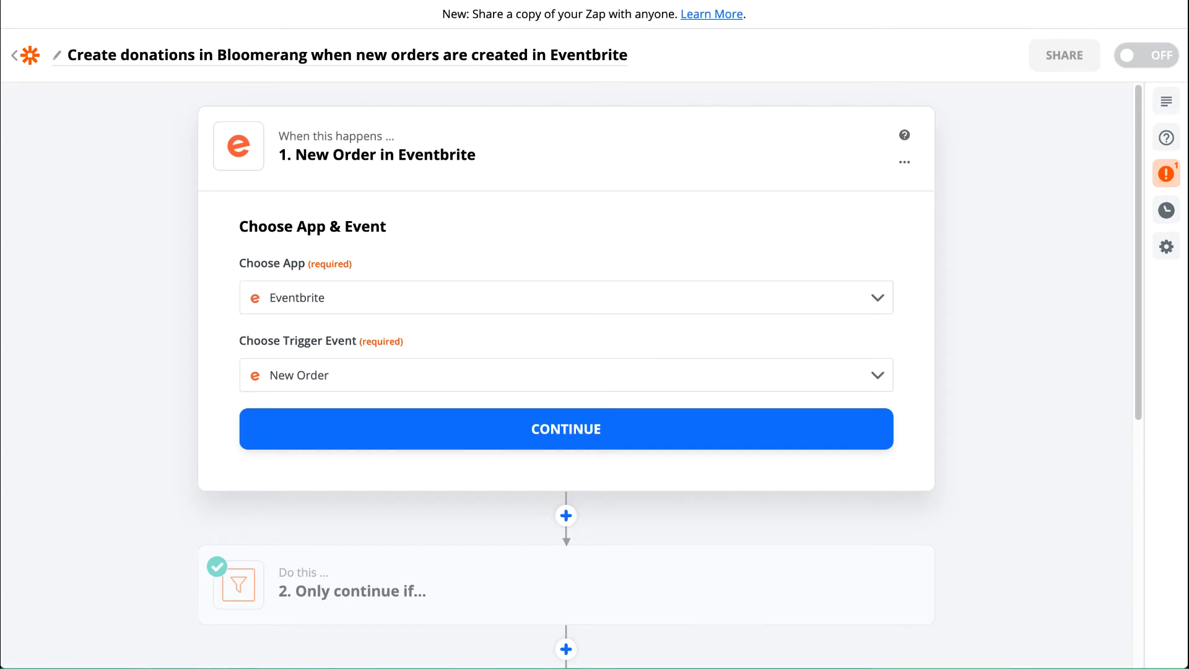
scroll(down, 3)
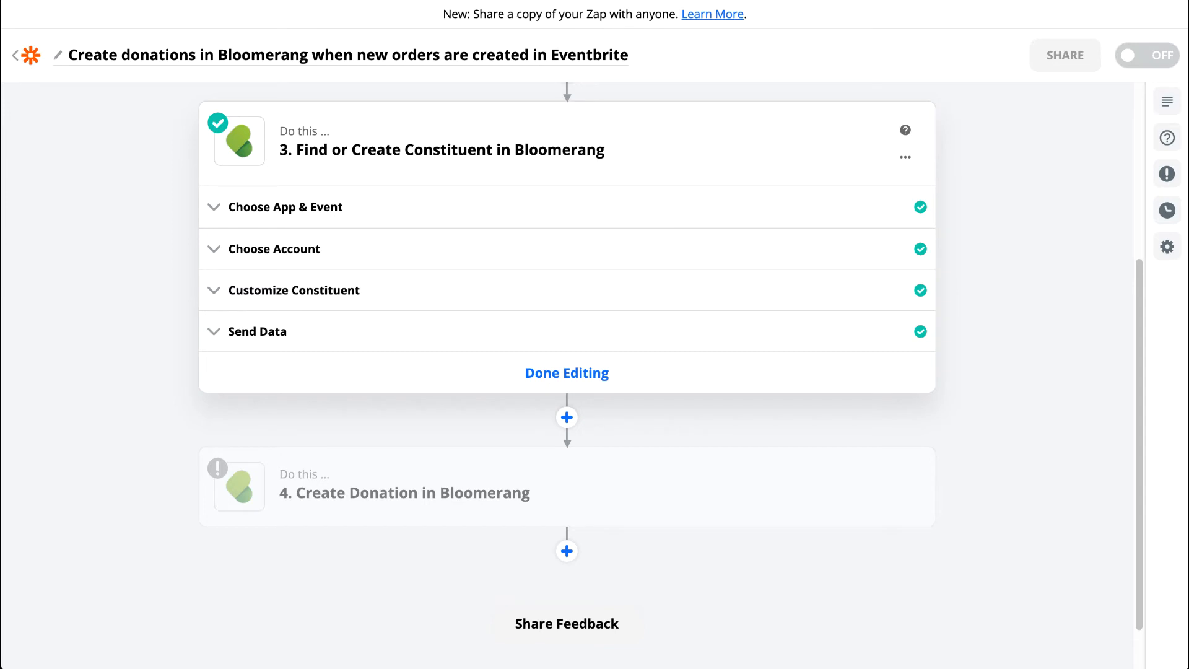
click(566, 372)
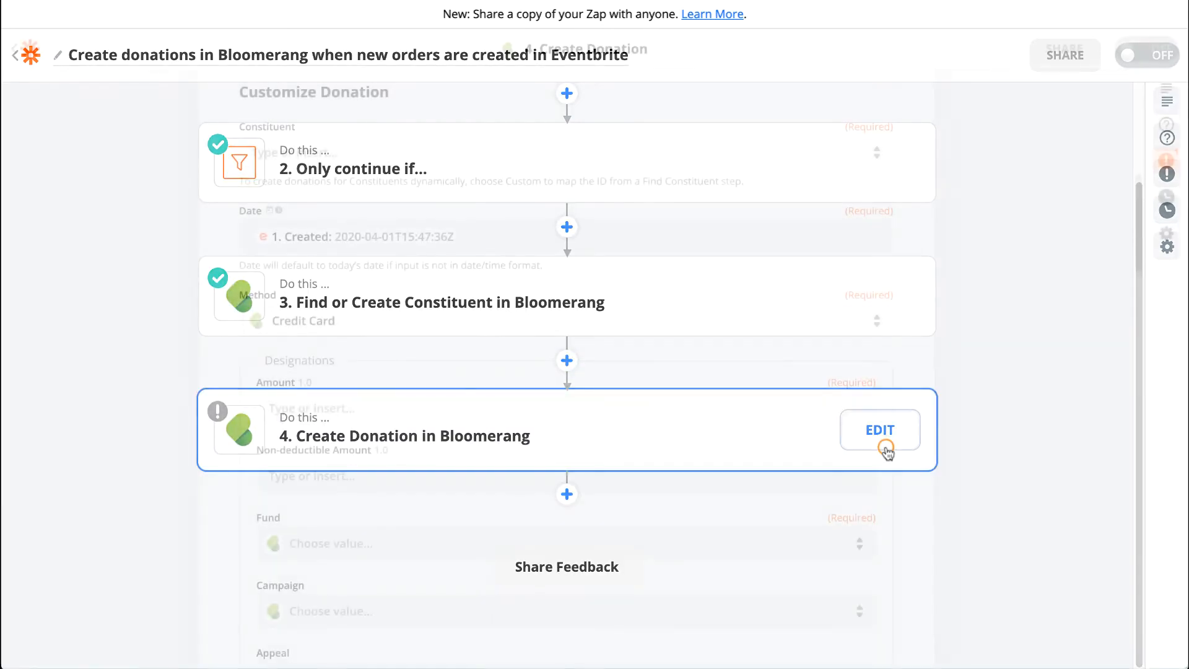
Edit Create Donation and map Constituent to step 3's ID
click(879, 430)
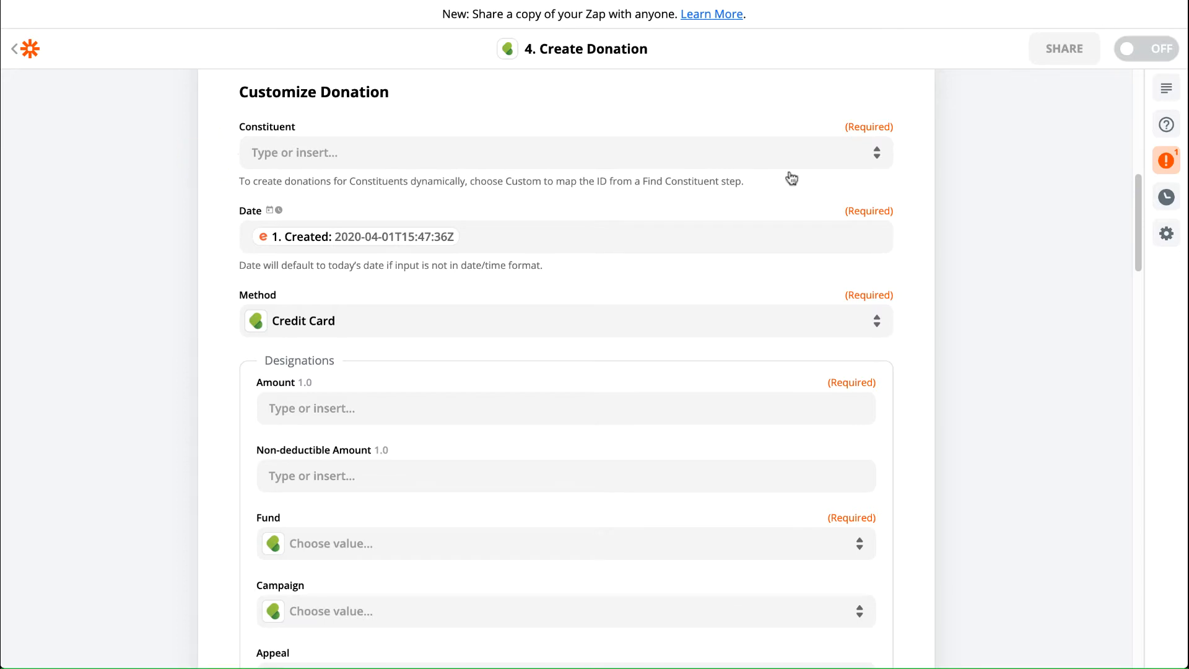
click(564, 152)
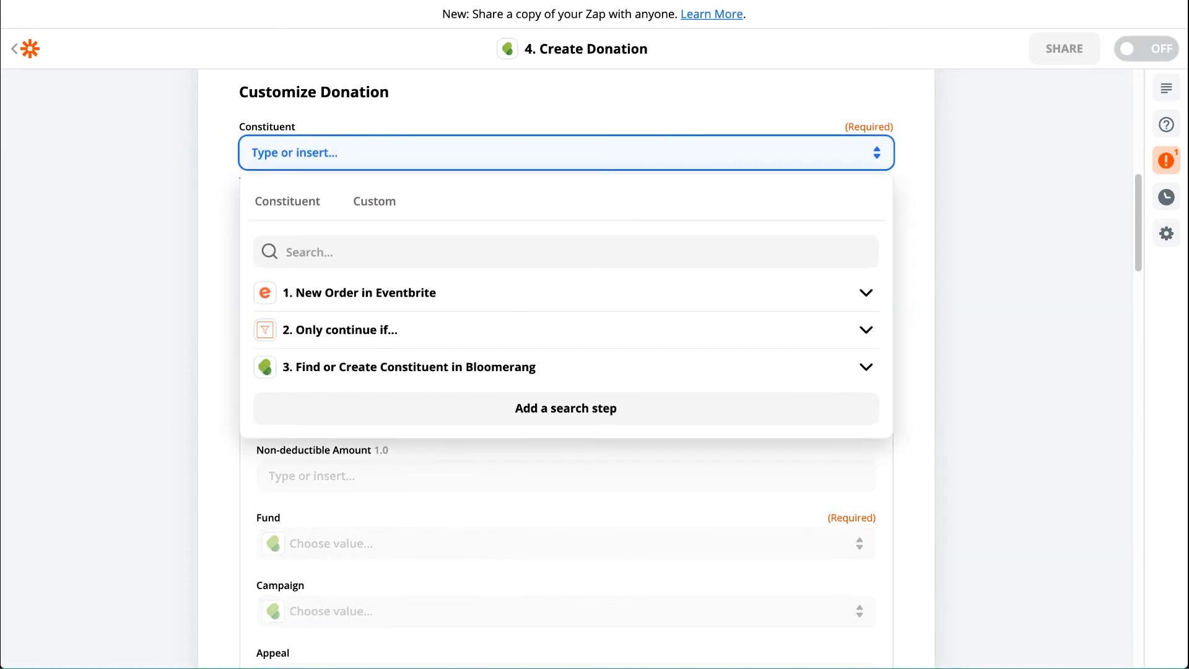
click(298, 400)
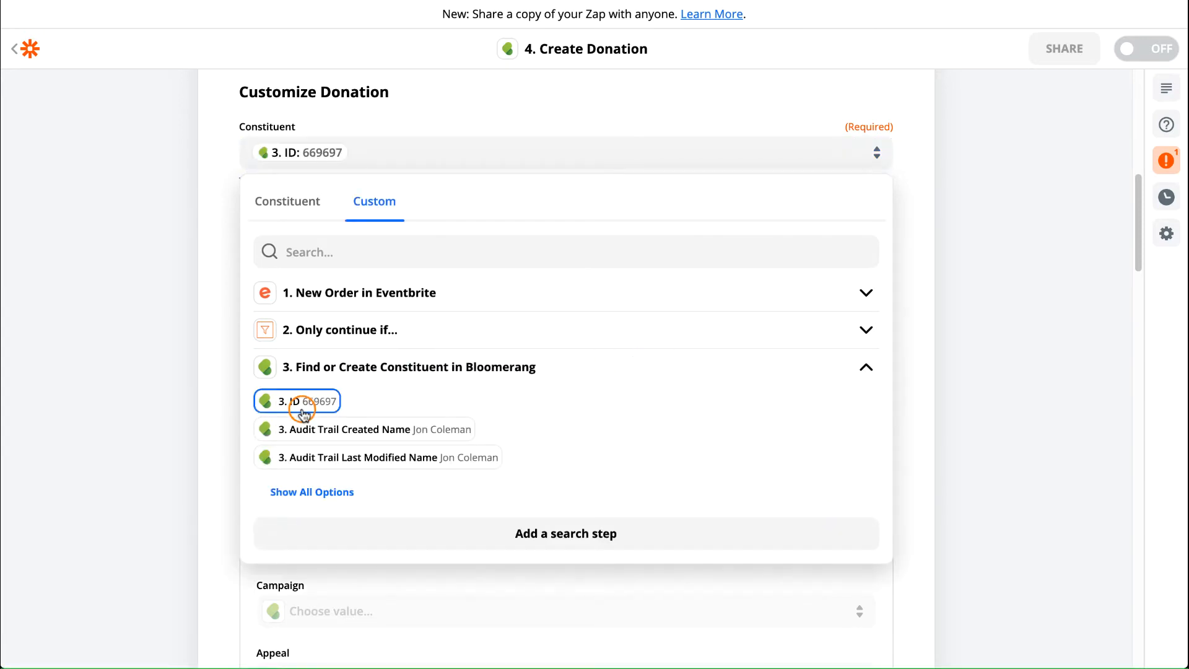
click(296, 400)
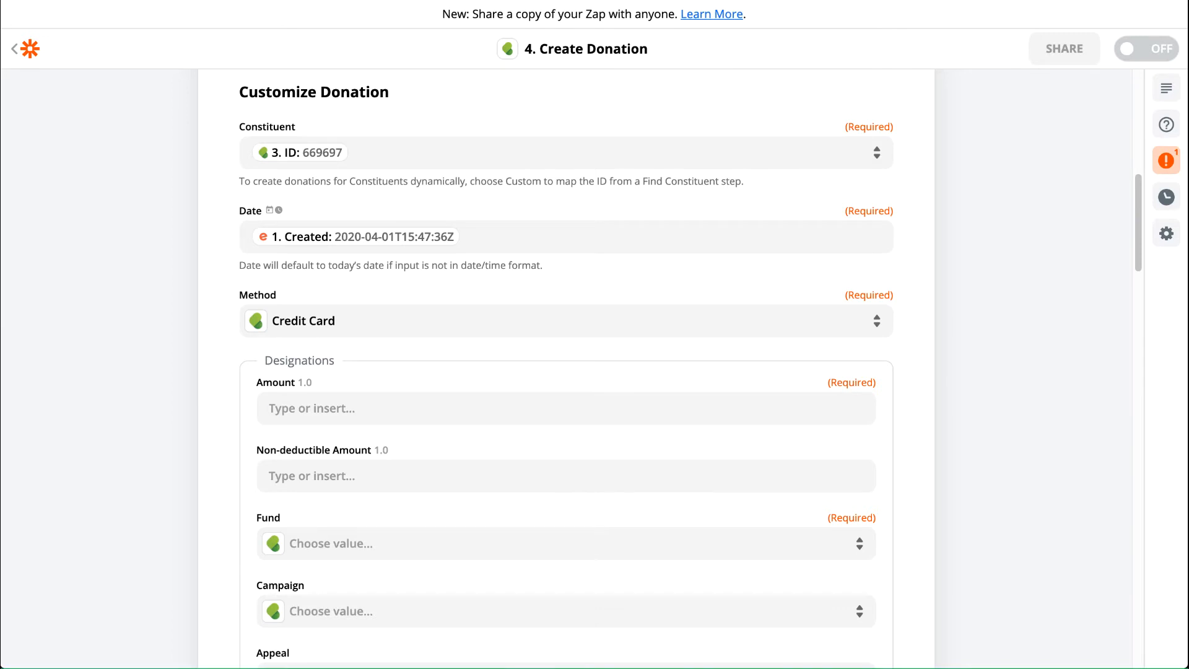
Map Amount to Costs Gross Major Value and set Fund to Building Fund
text(gro)
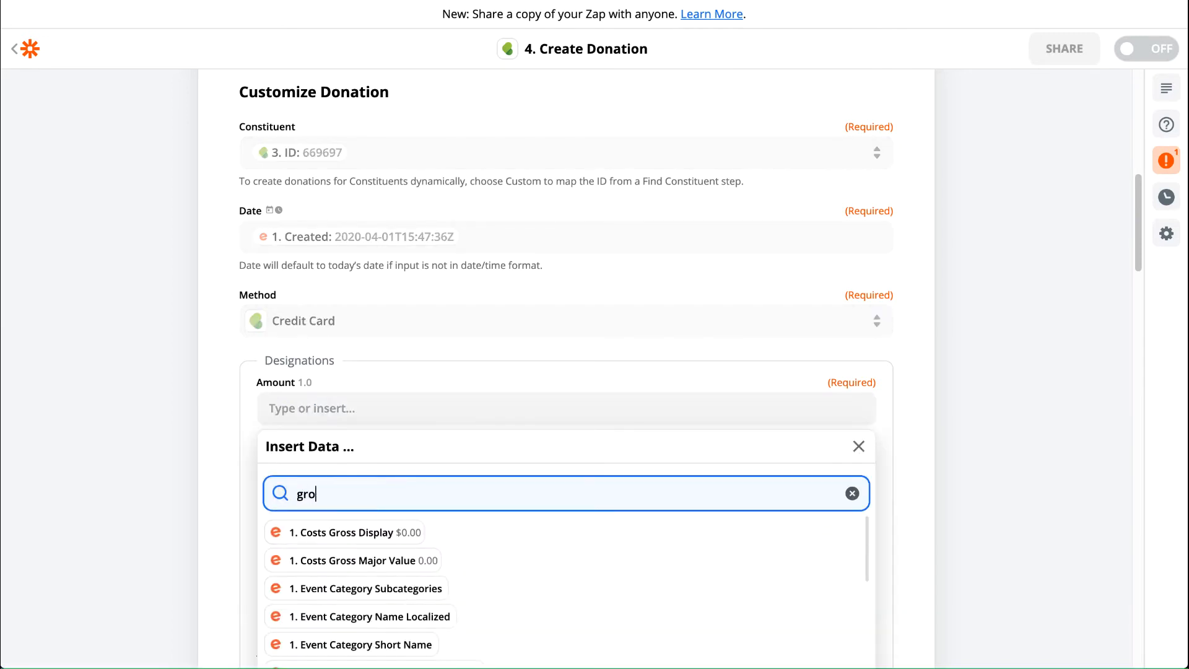
click(362, 559)
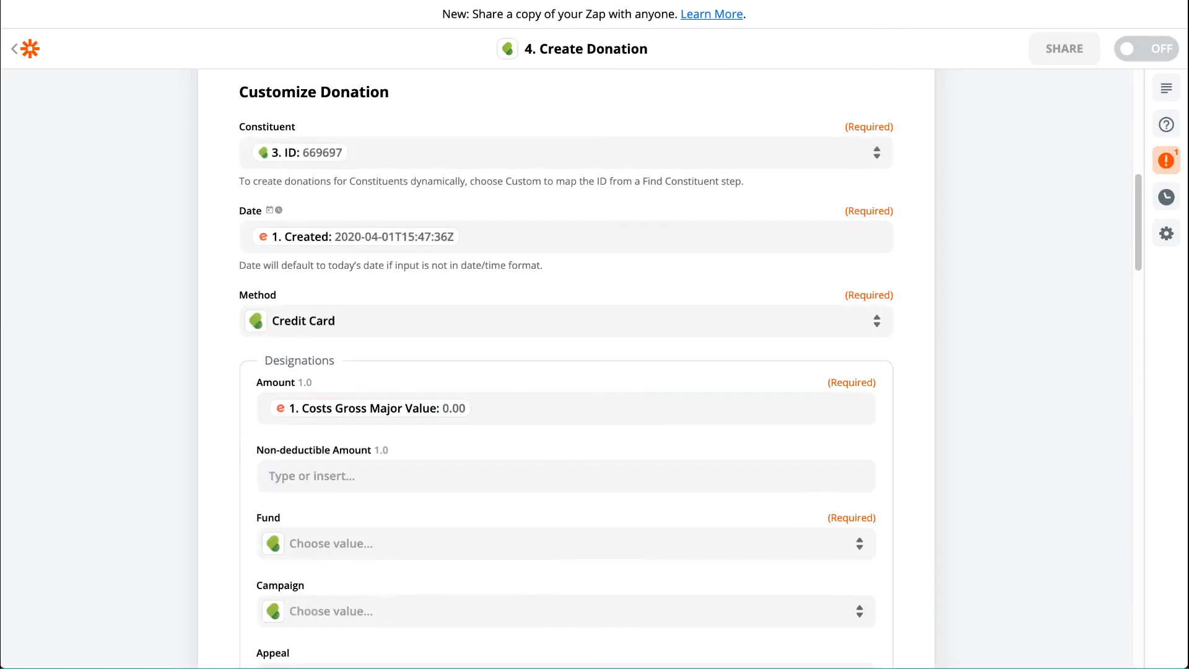
scroll(down, 3)
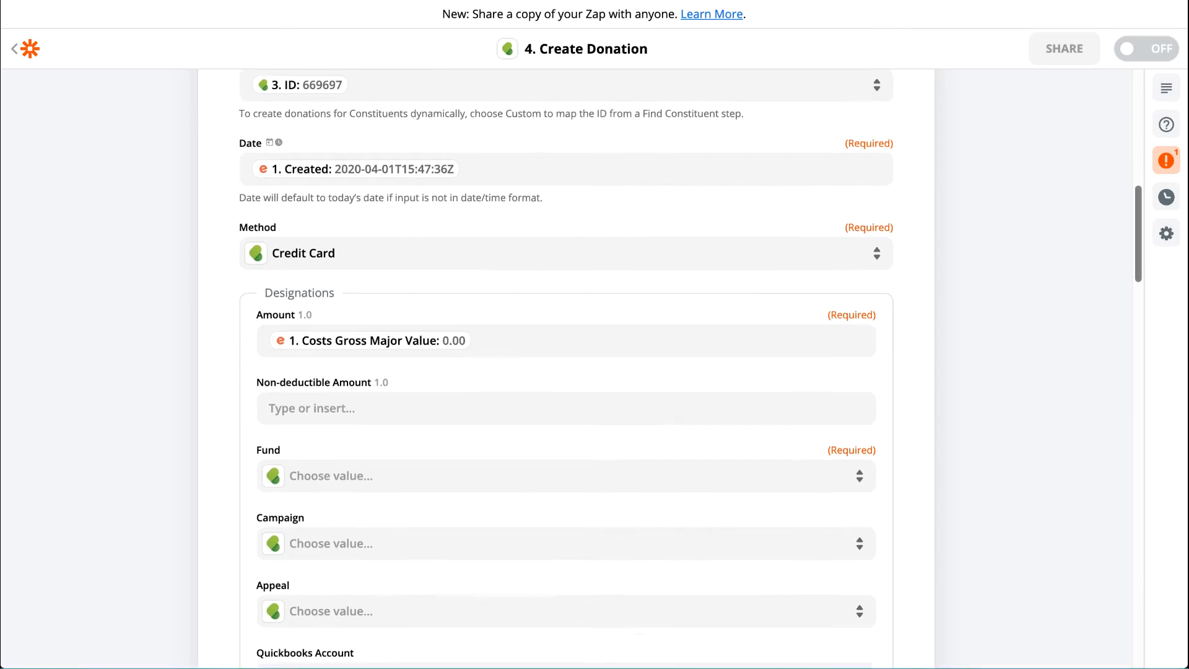
scroll(down, 3)
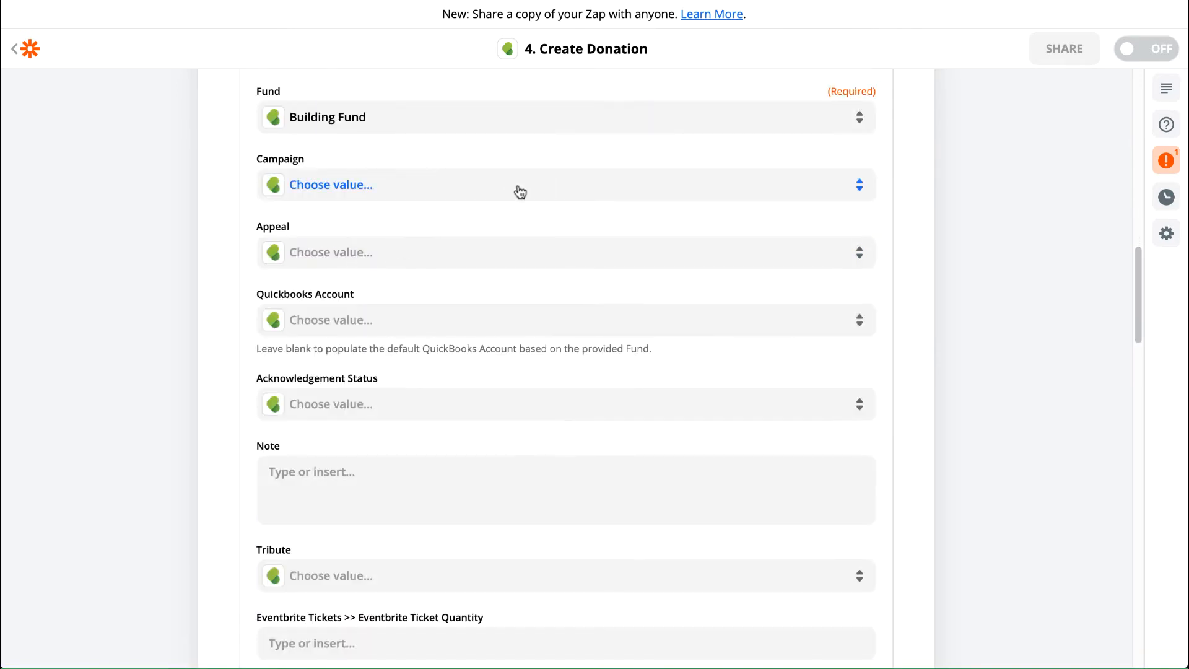
Set Campaign to Eventbrite Events, Appeal to Eventbrite Book Club, Note to 'Eventbrite Registration'
click(337, 184)
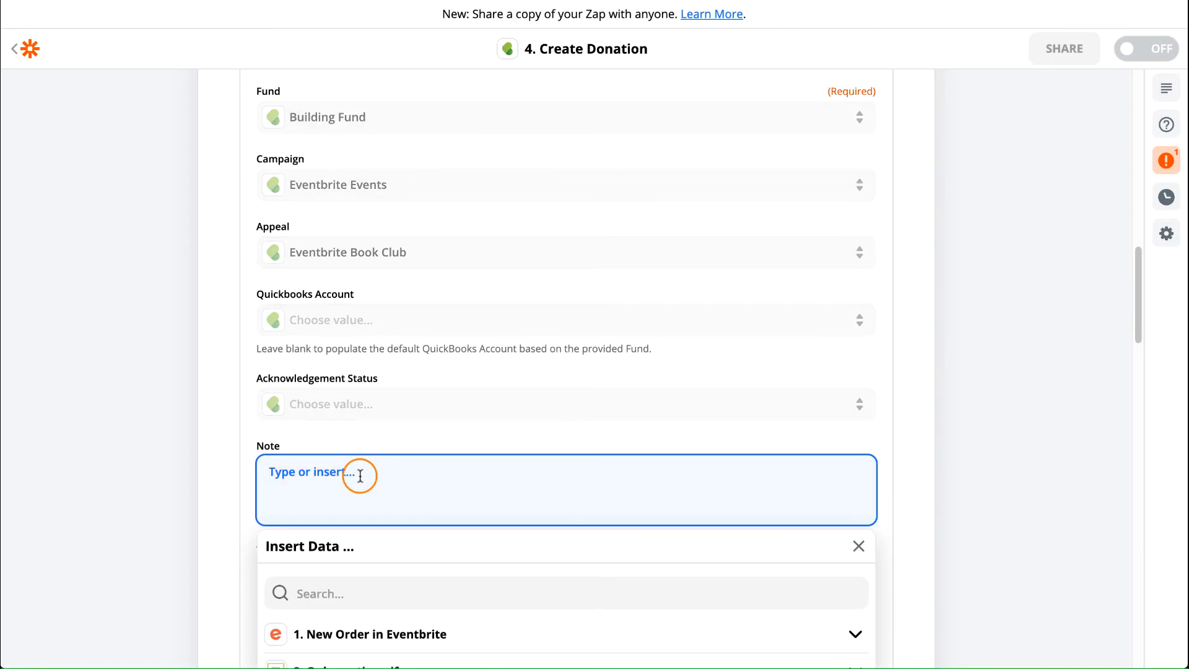
text(Eventbrite Registration)
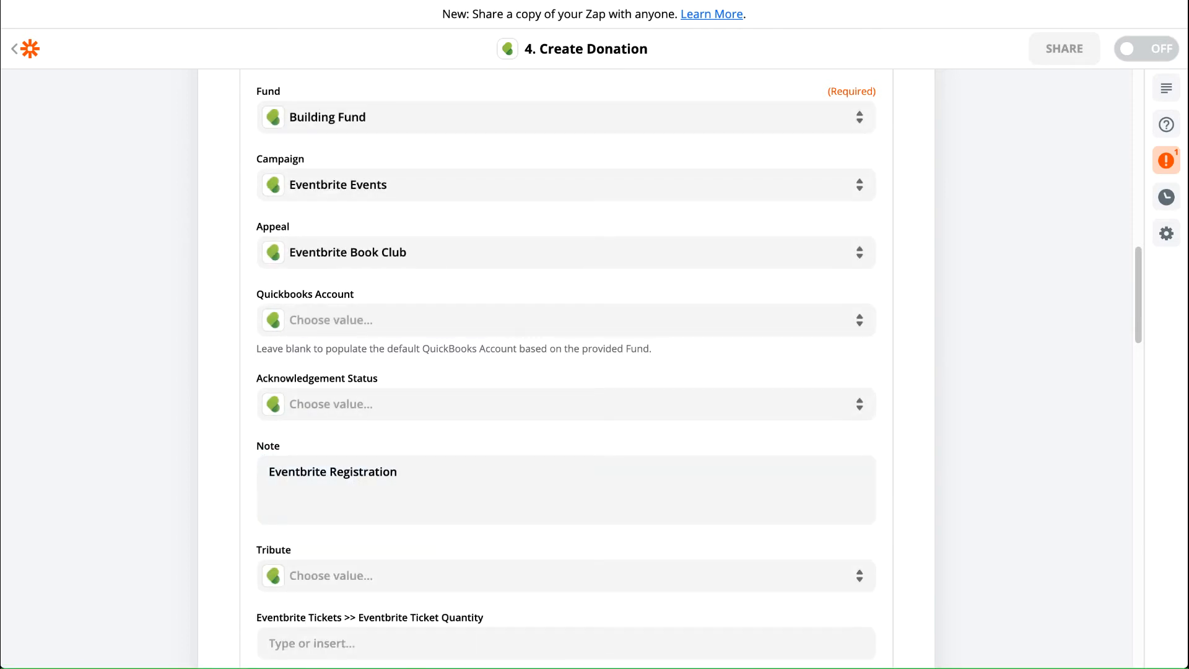
scroll(down, 3)
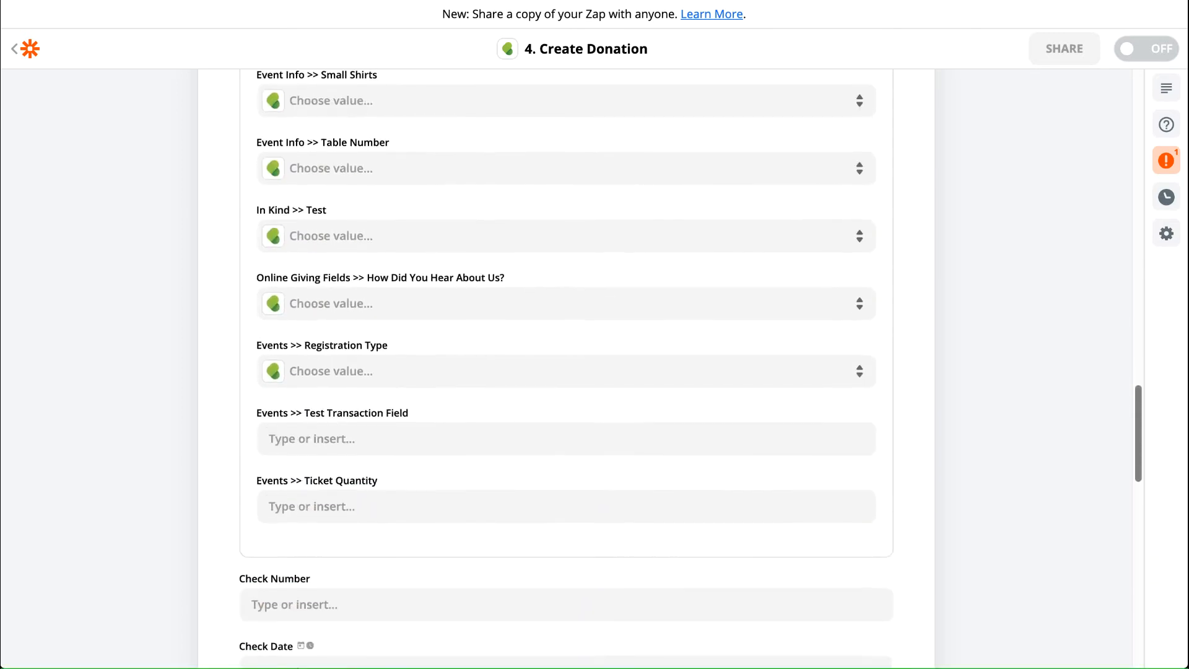
scroll(down, 3)
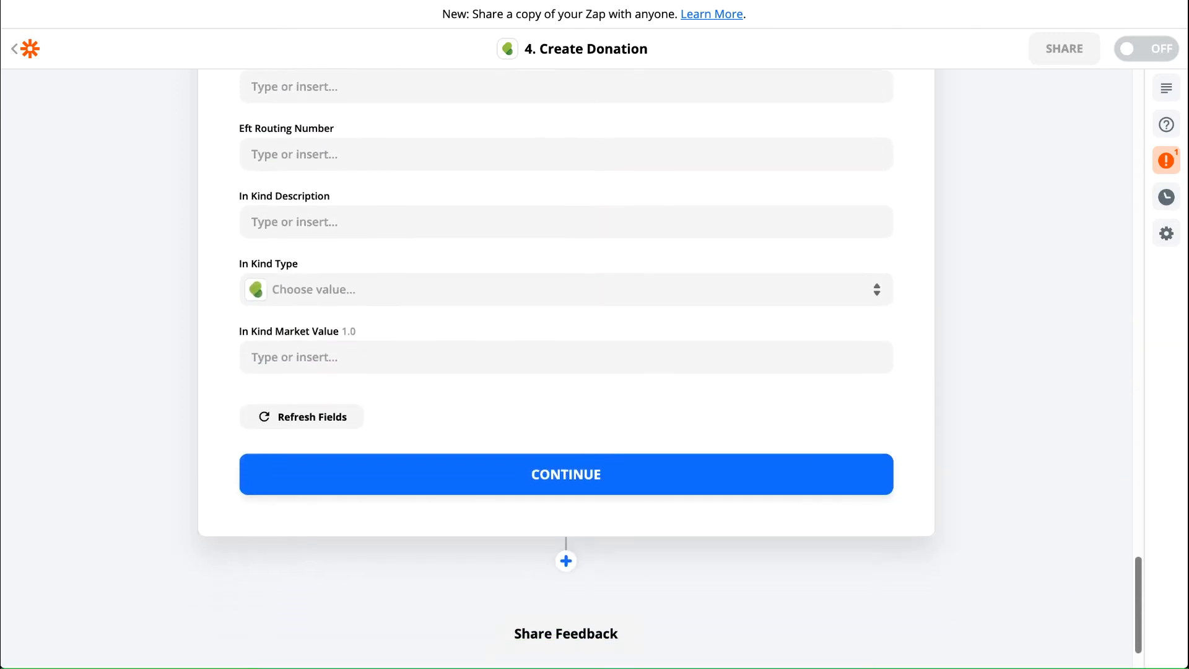
Continue past the donation fields and send a test donation to Bloomerang
click(565, 474)
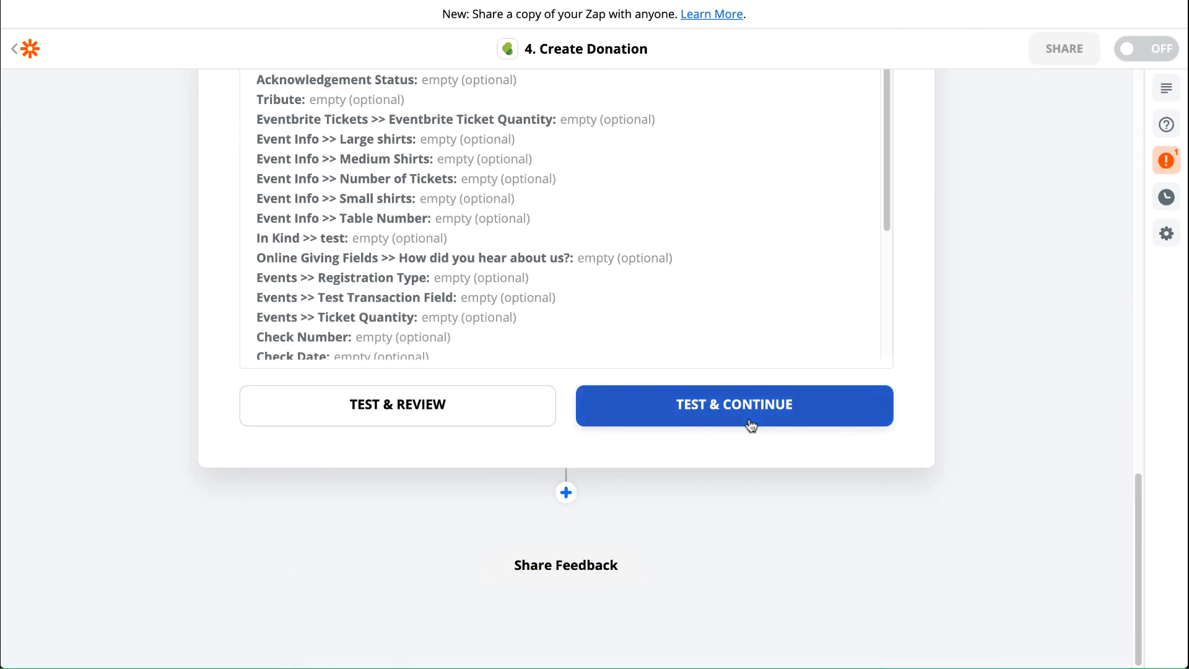
click(733, 405)
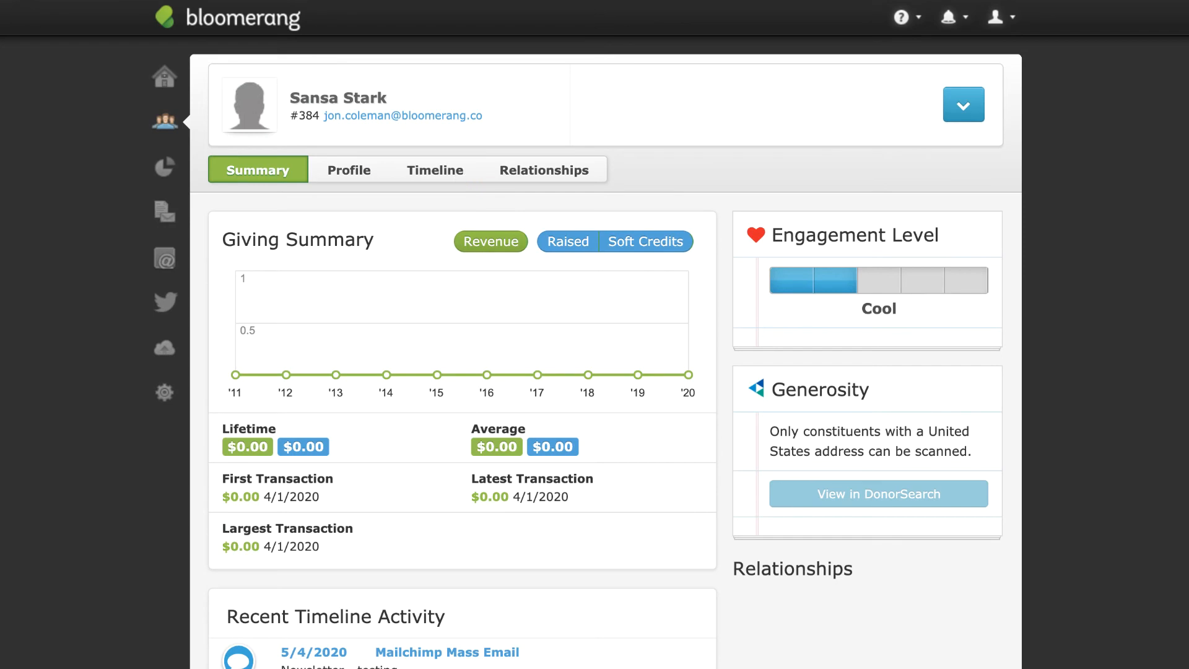
View the constituent's timeline and open the $10.00 Building Fund donation to verify its details
click(435, 169)
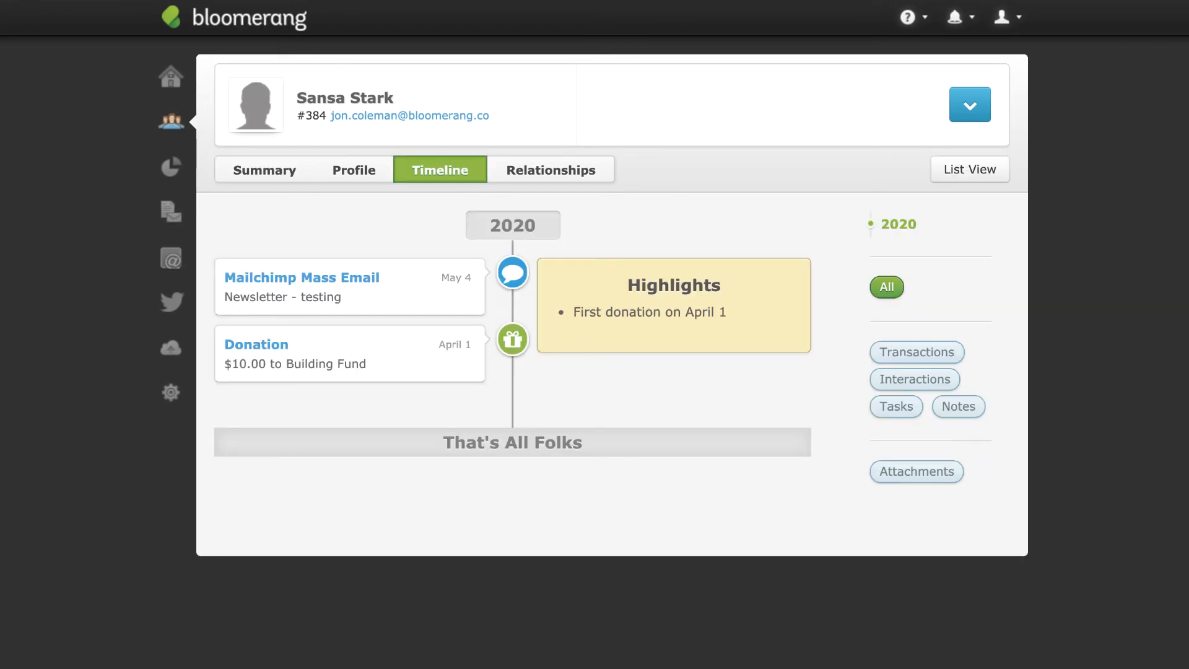
click(255, 343)
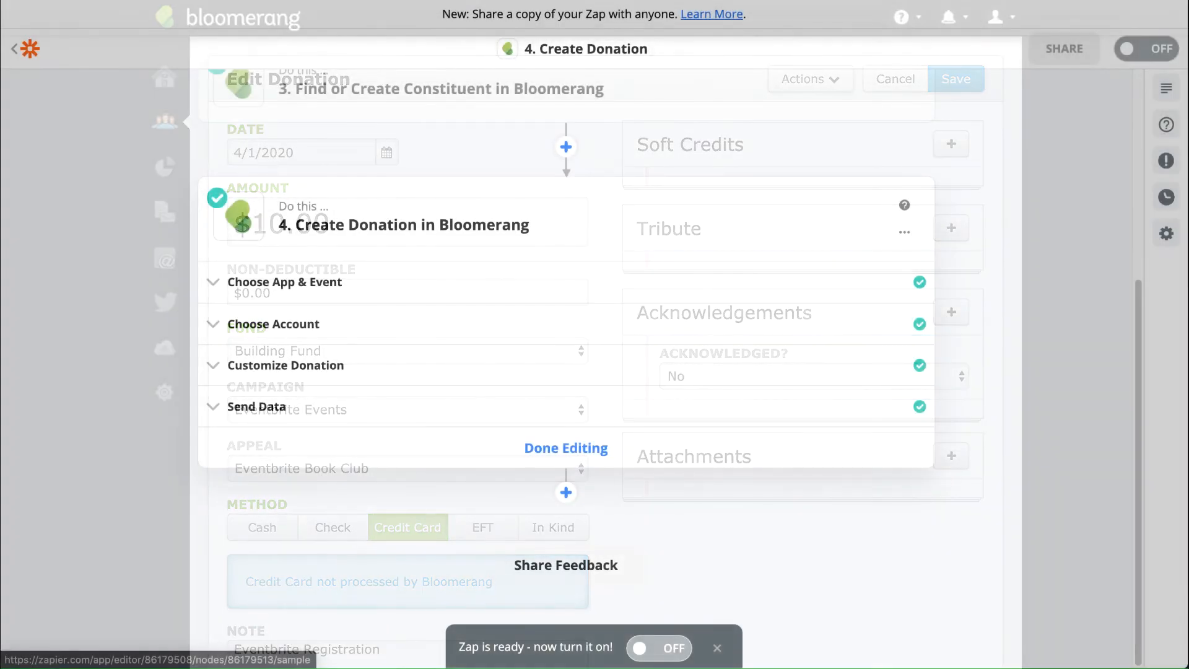
Finish editing the Create Donation step, leaving the Zap ready
click(566, 448)
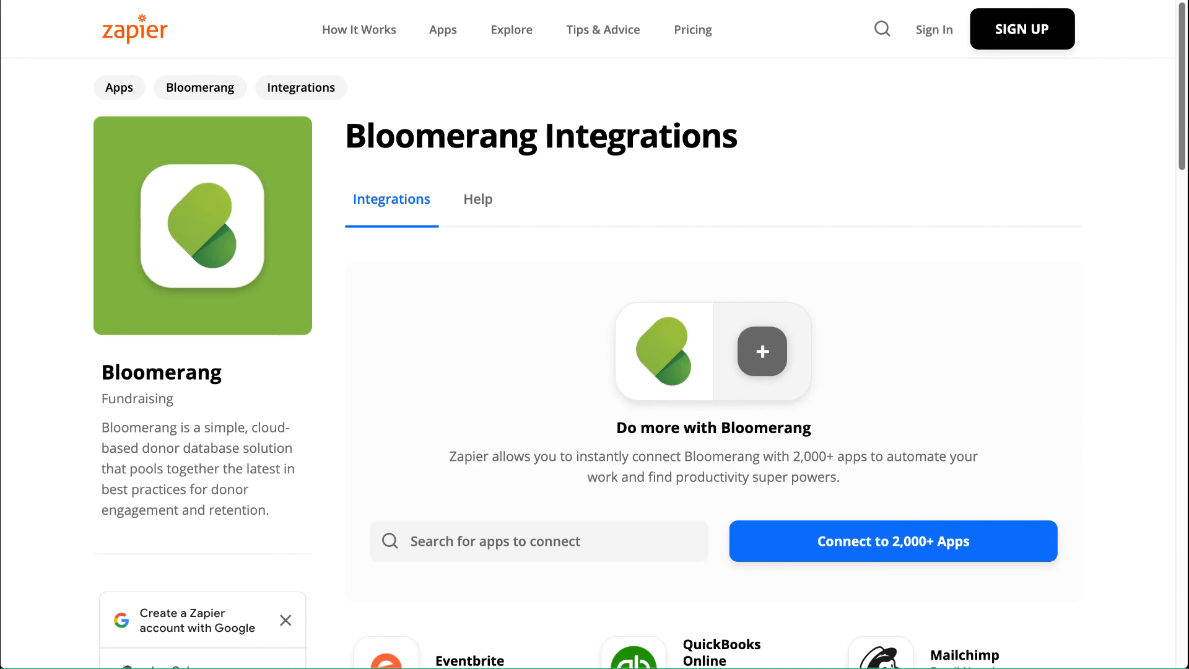
scroll(down, 3)
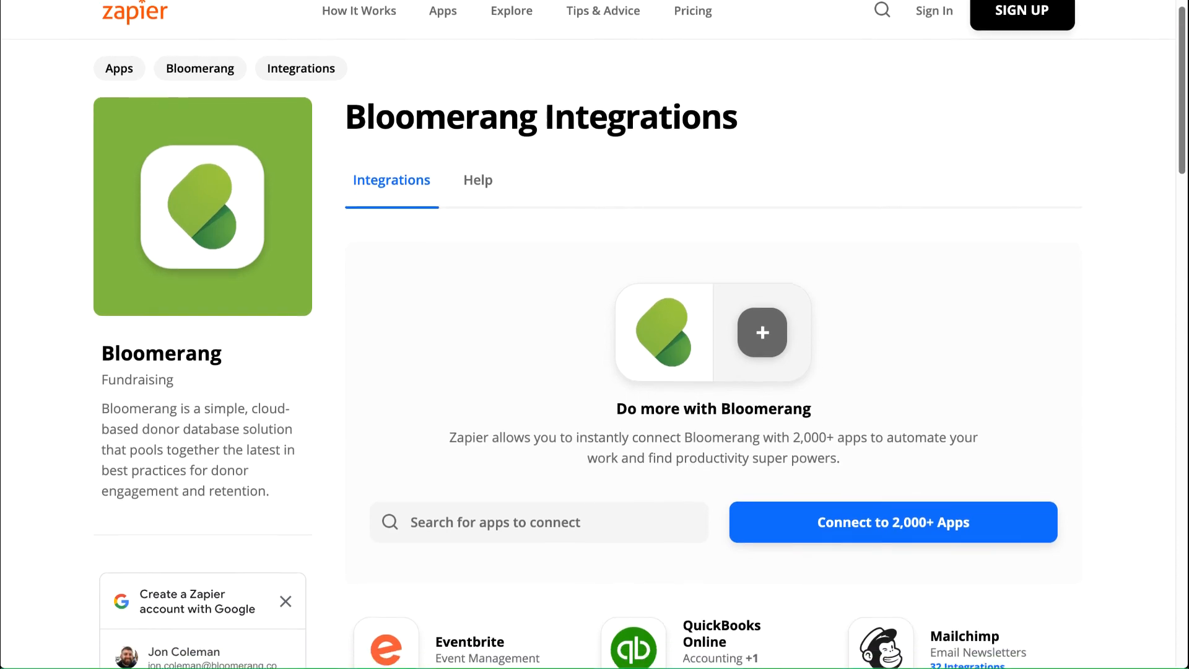
scroll(down, 3)
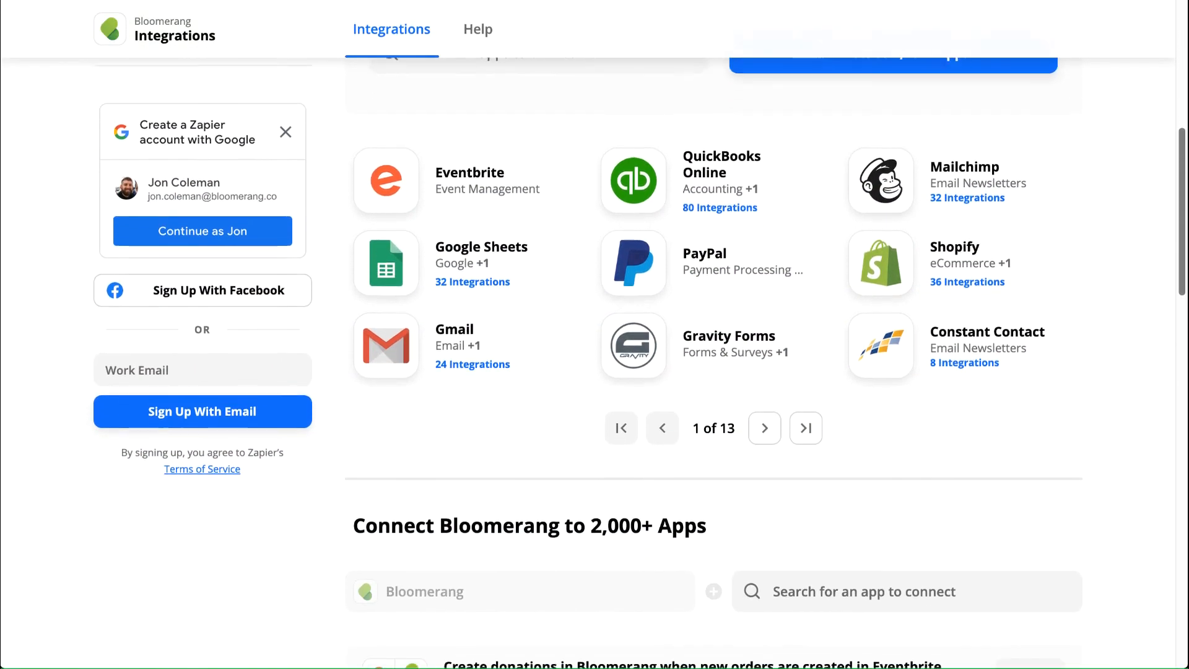
scroll(down, 3)
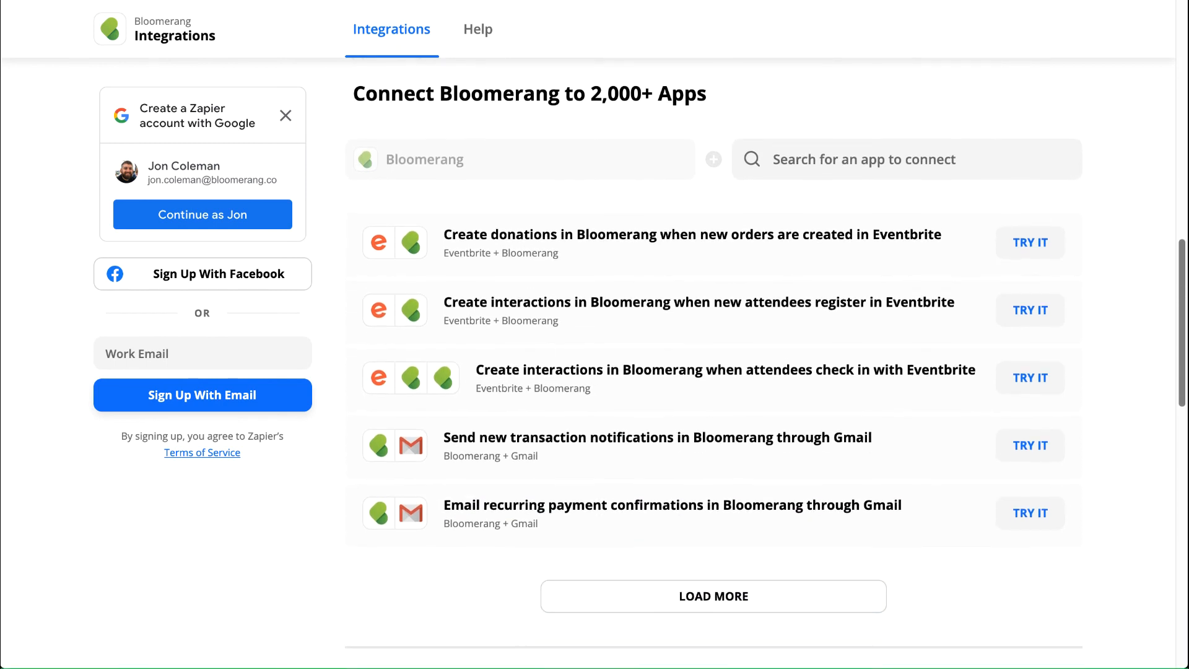